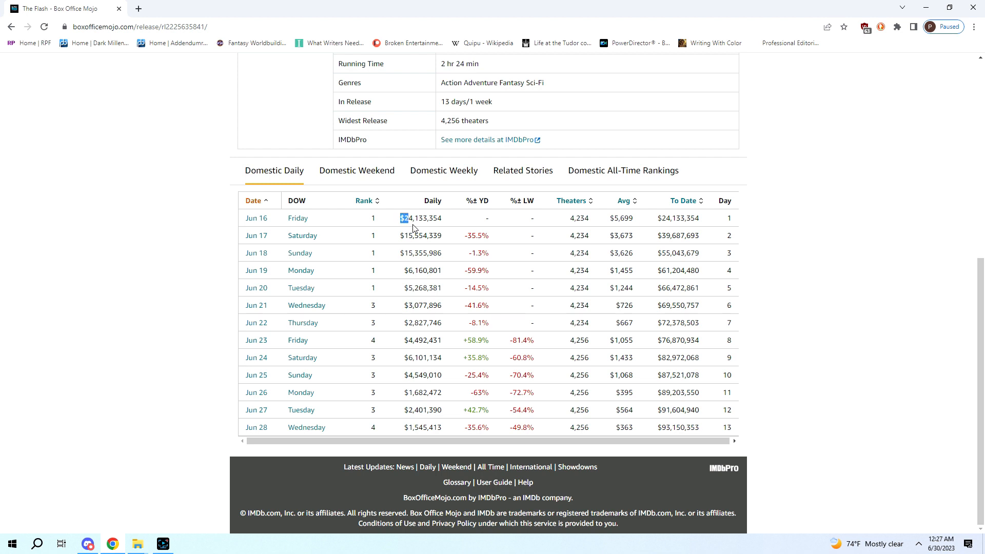
# - Highlight the $24,133,354 opening gross, the -35.5% Saturday drop, and the $6,160,801 Monday gross
pyautogui.doubleClick(419, 218)
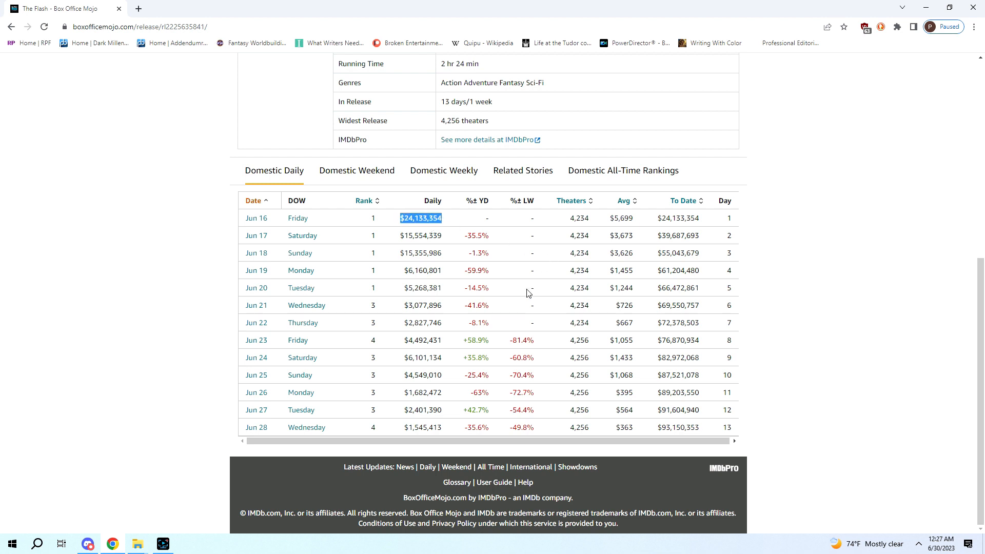
pyautogui.moveTo(548, 243)
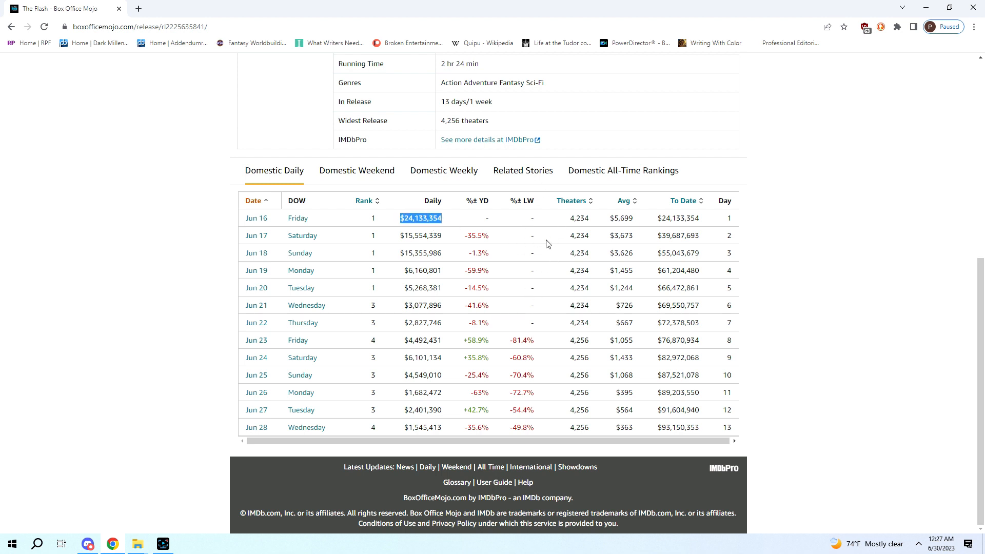
pyautogui.moveTo(400, 246)
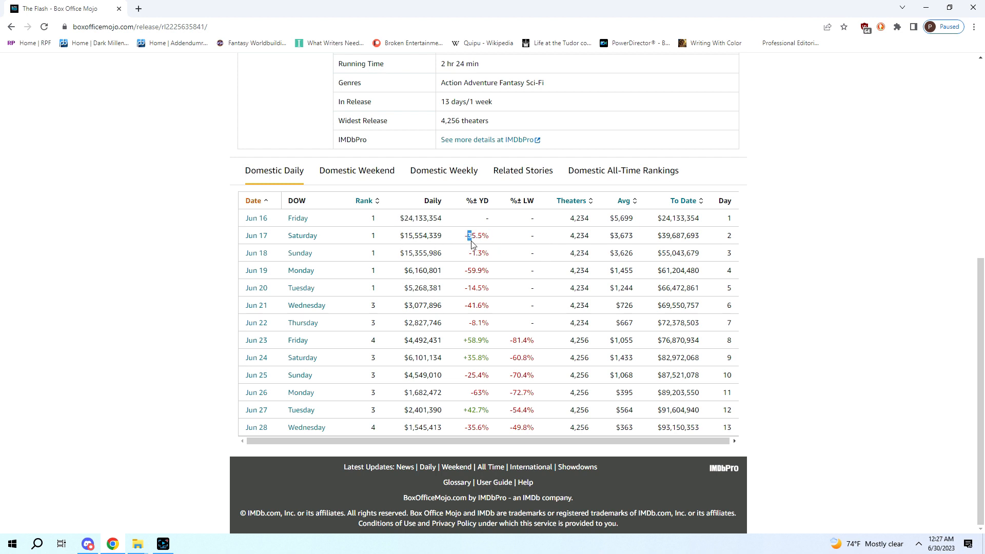
pyautogui.doubleClick(420, 234)
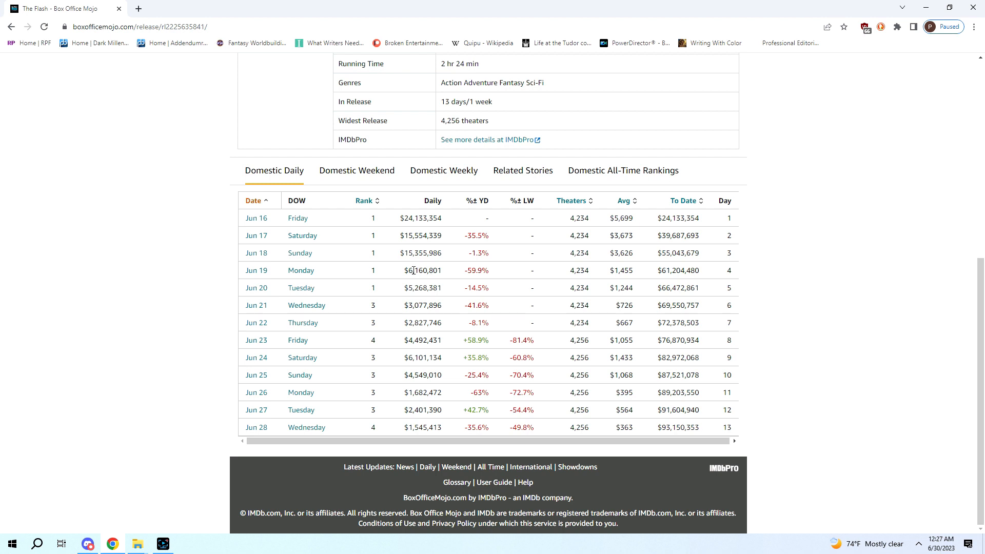
pyautogui.doubleClick(422, 270)
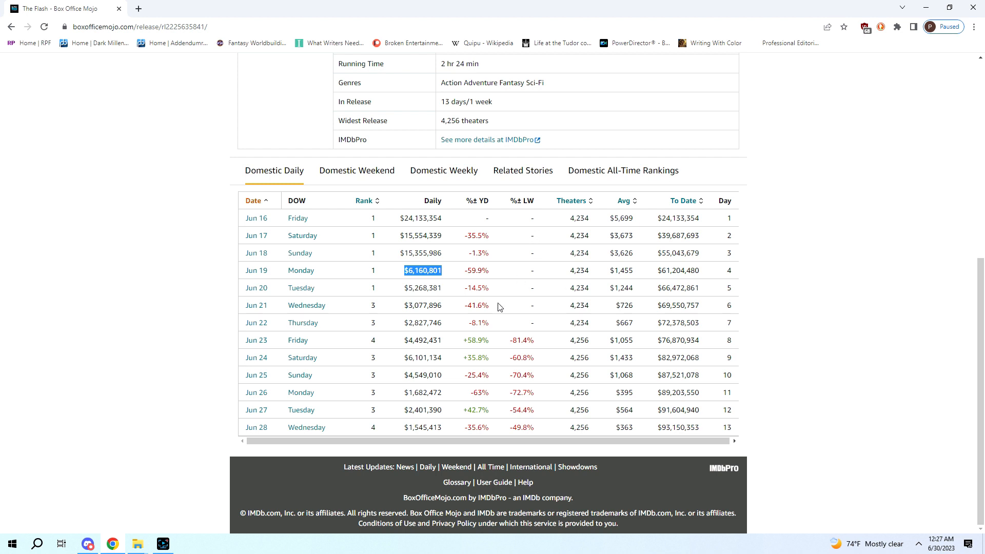
# - Clear the earlier highlight and mark Jun 23's -81.4% drop versus last week
pyautogui.click(419, 324)
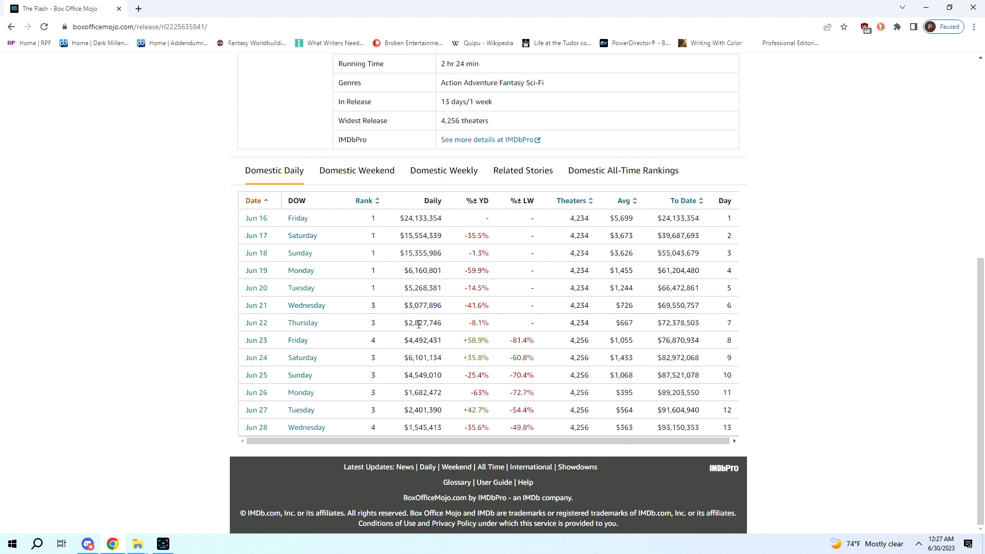
pyautogui.moveTo(410, 342)
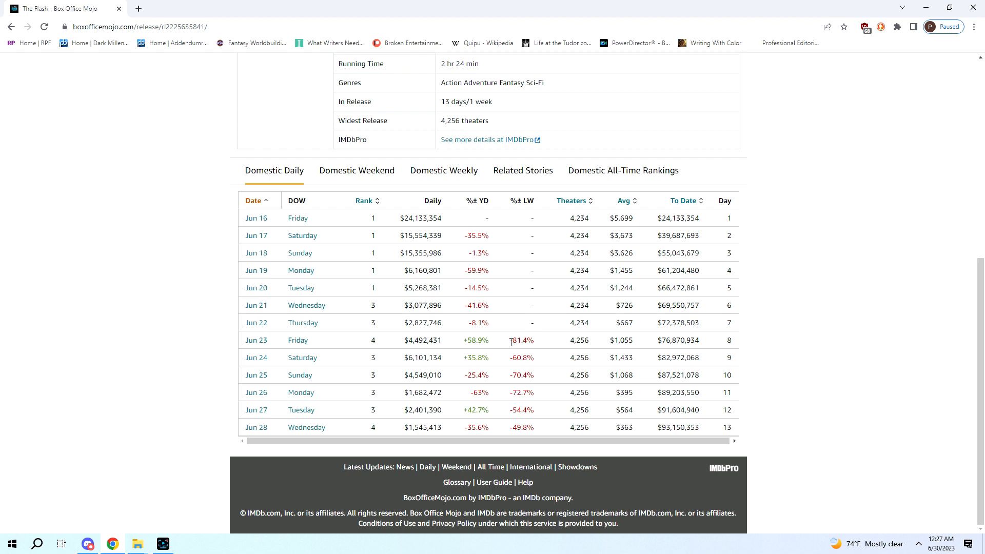
pyautogui.doubleClick(520, 340)
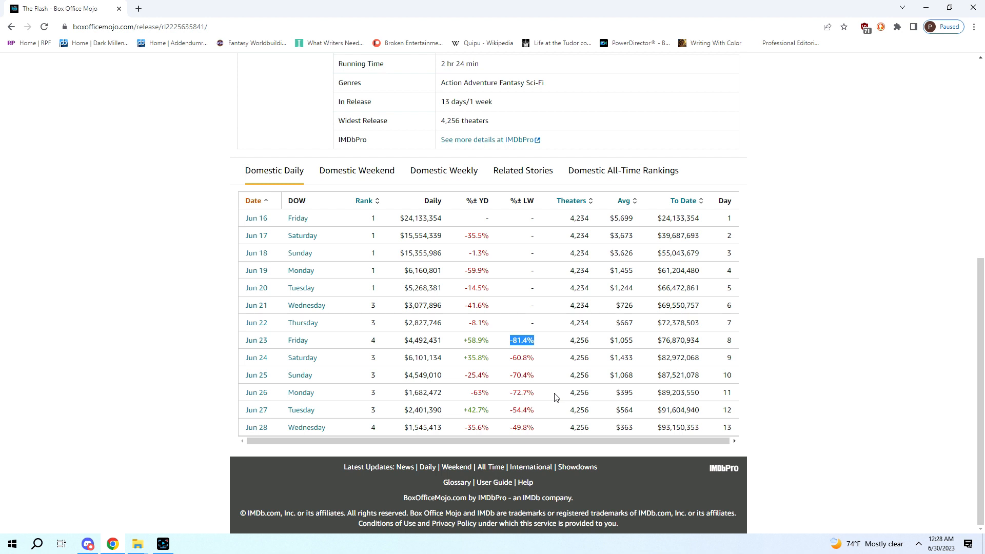
pyautogui.moveTo(587, 334)
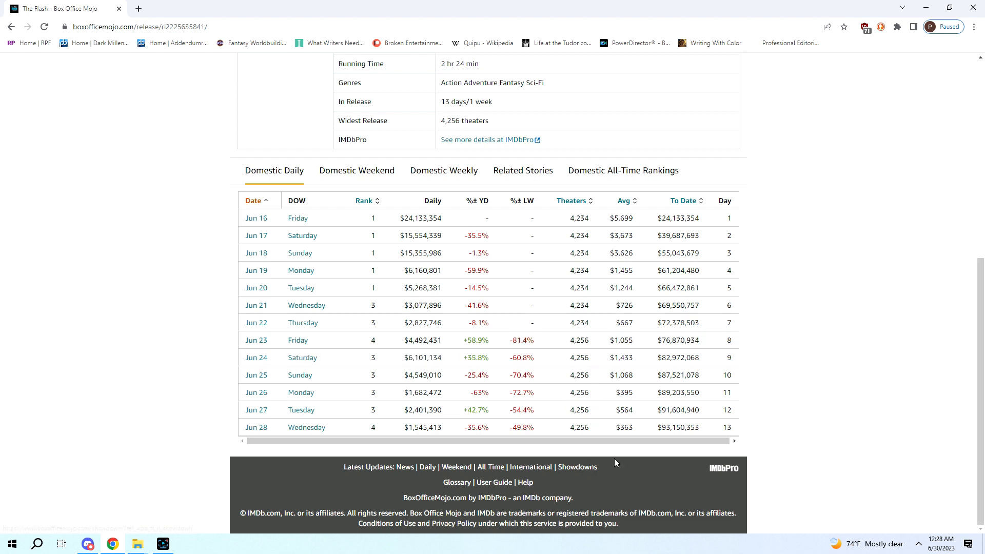
pyautogui.moveTo(448, 378)
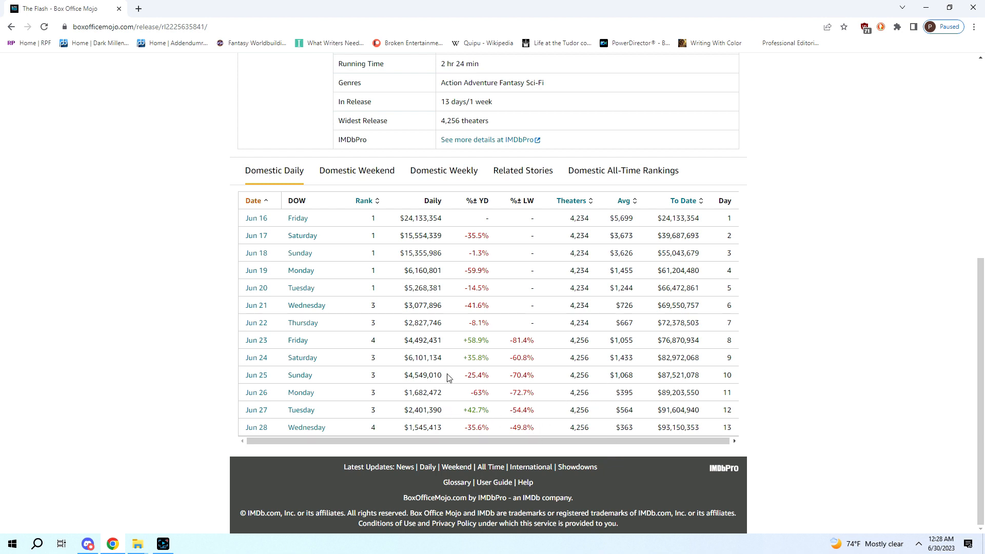
pyautogui.moveTo(457, 433)
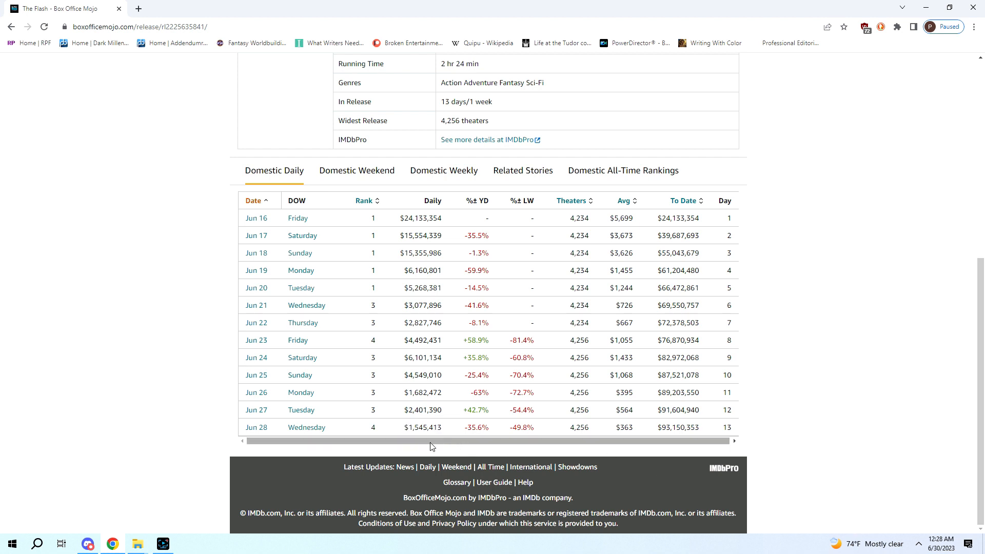
# - Highlight the $1,545,413 Wednesday Jun 28 daily gross
pyautogui.doubleClick(421, 428)
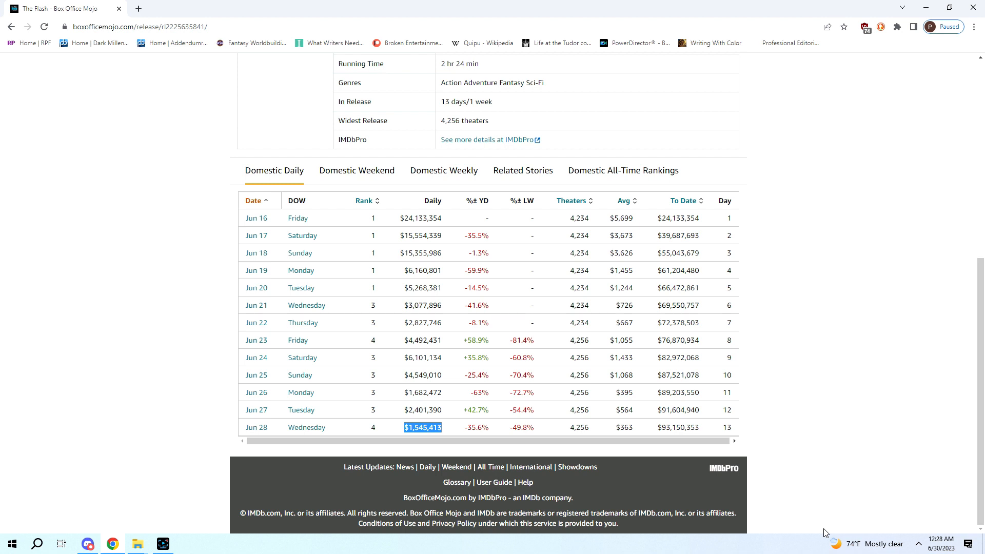
pyautogui.moveTo(825, 533)
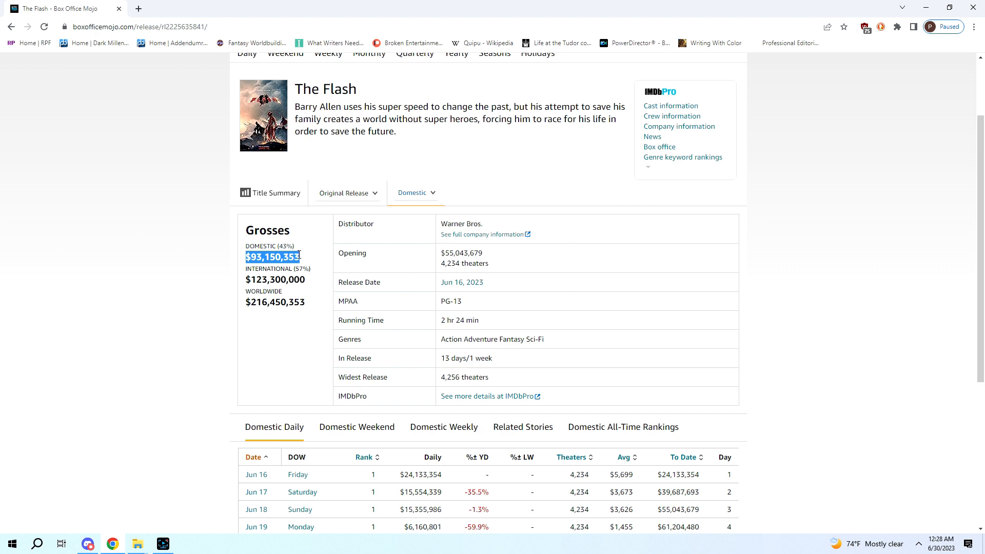
pyautogui.moveTo(242, 305)
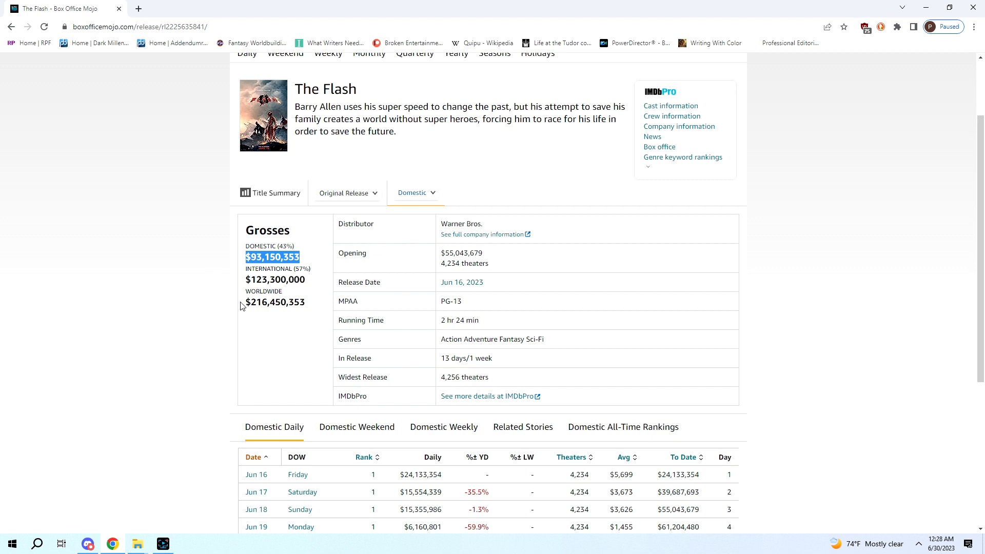